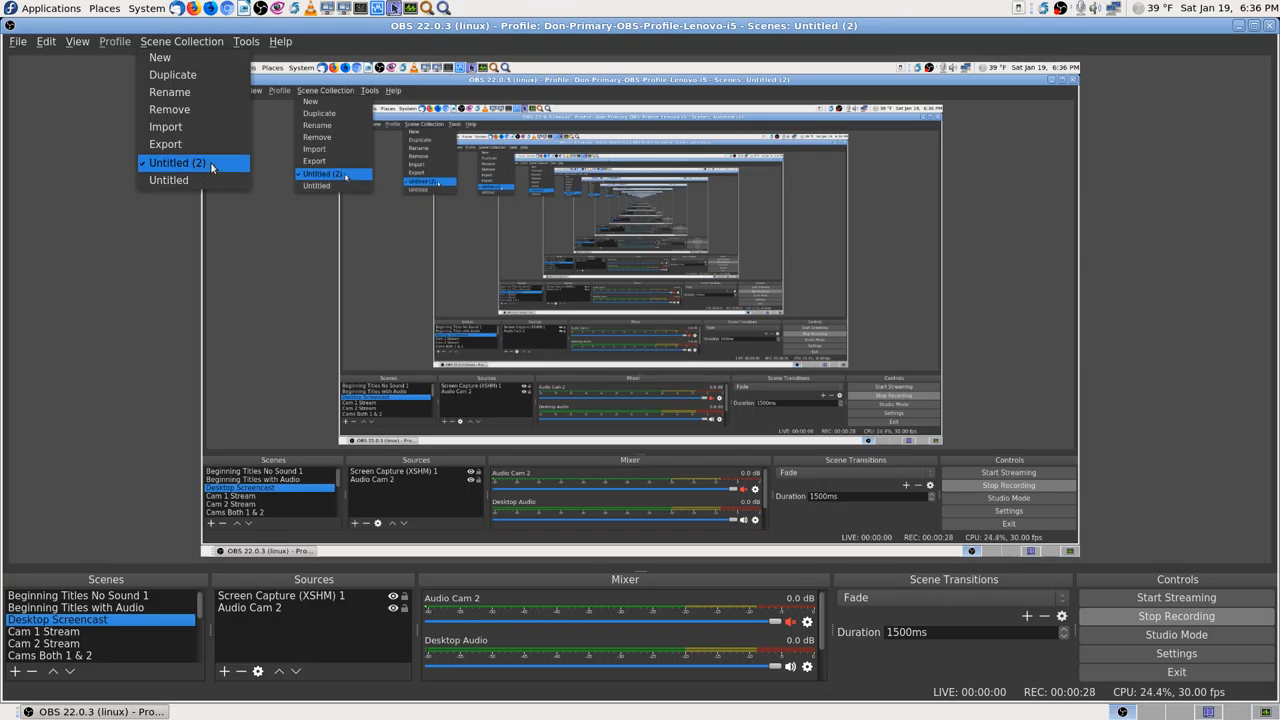
Dismiss the Scene Collection menu and view Workspace 1_086.png from the screenshots folder
left_click(176, 162)
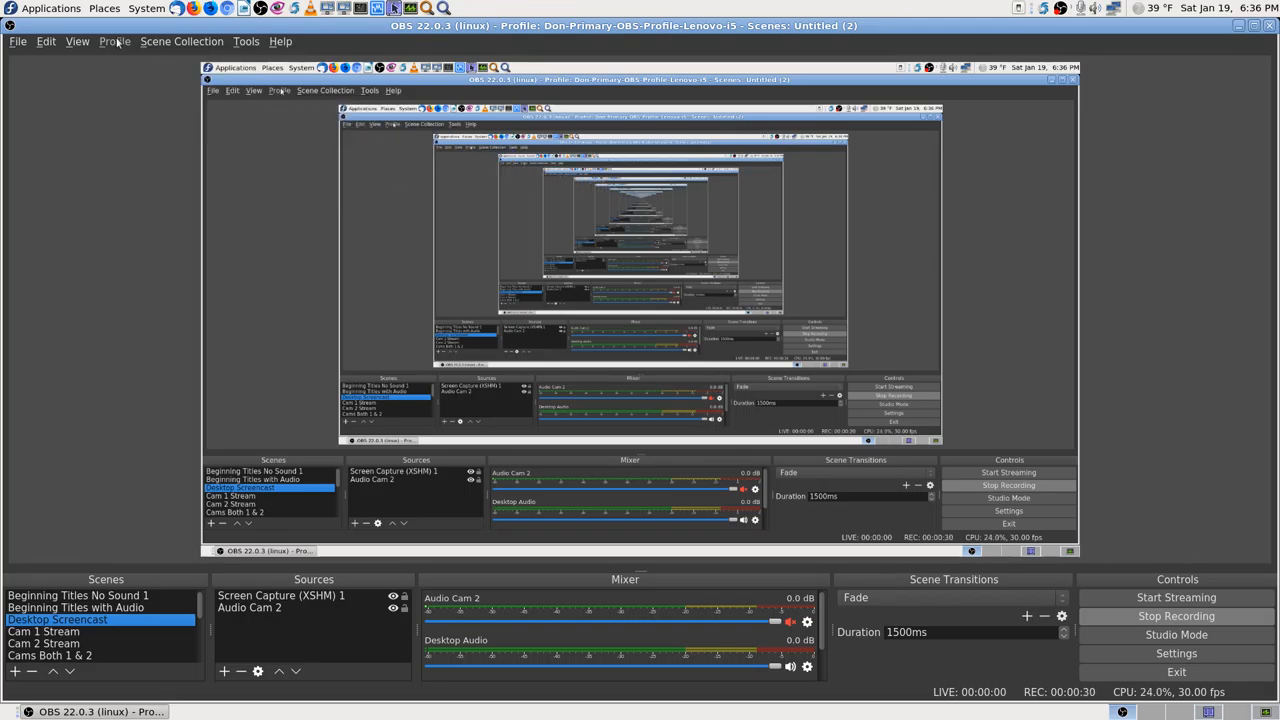
mouse_move(270, 324)
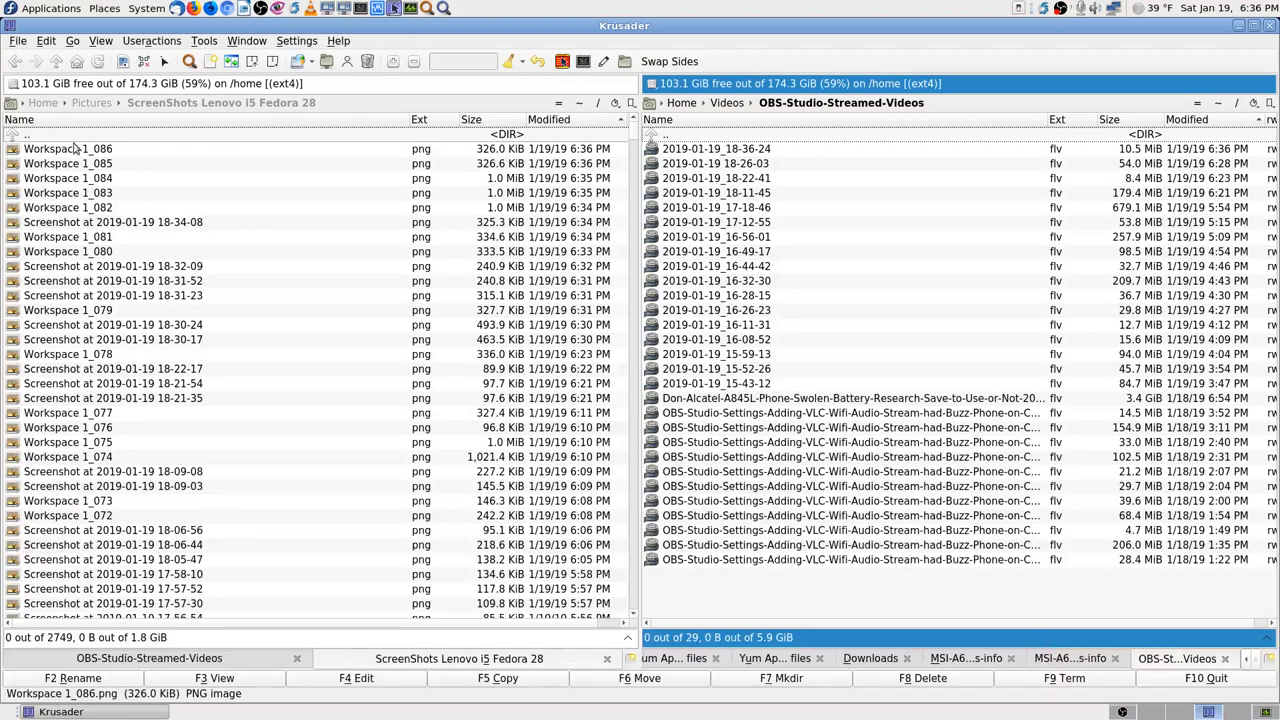
double_click(68, 148)
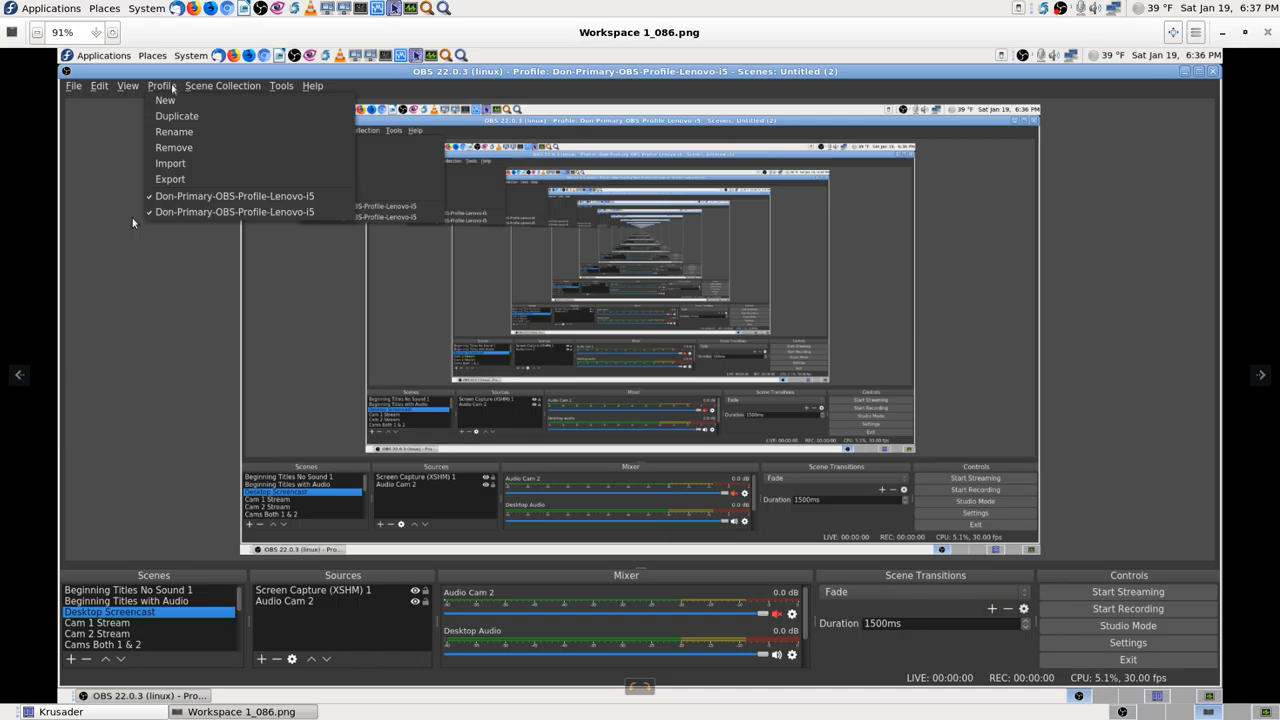
mouse_move(128, 276)
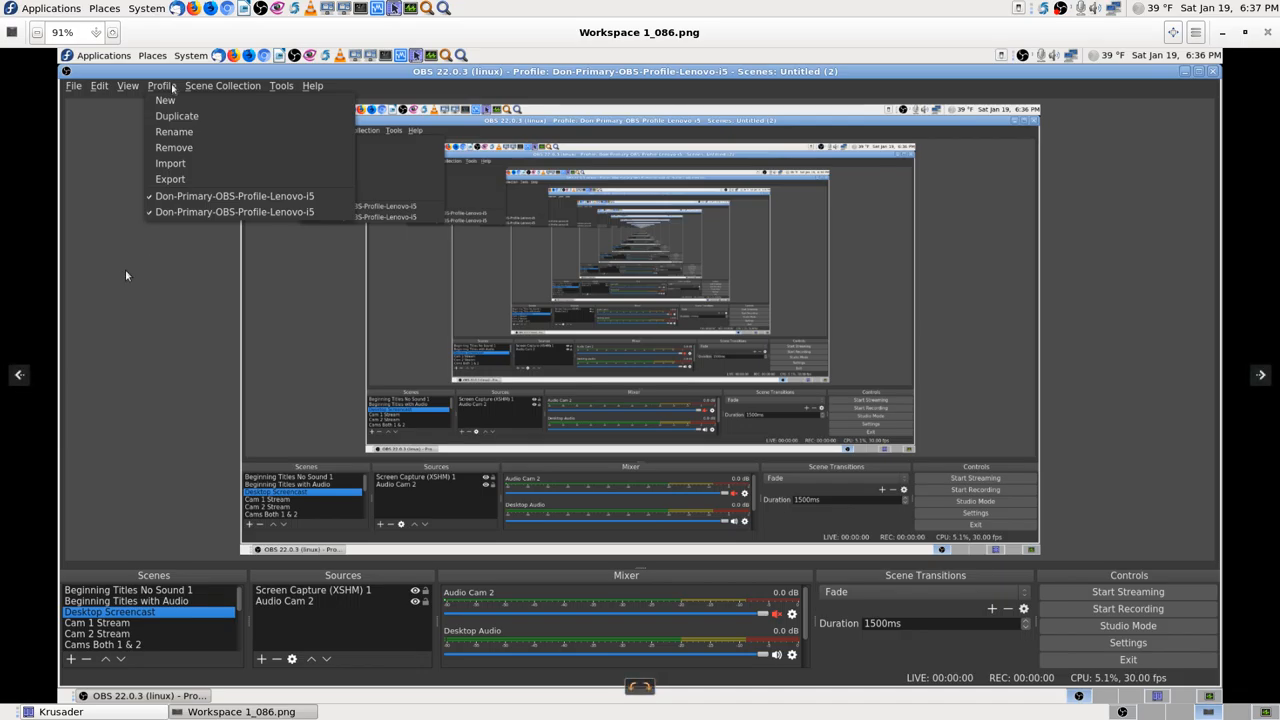
mouse_move(164, 220)
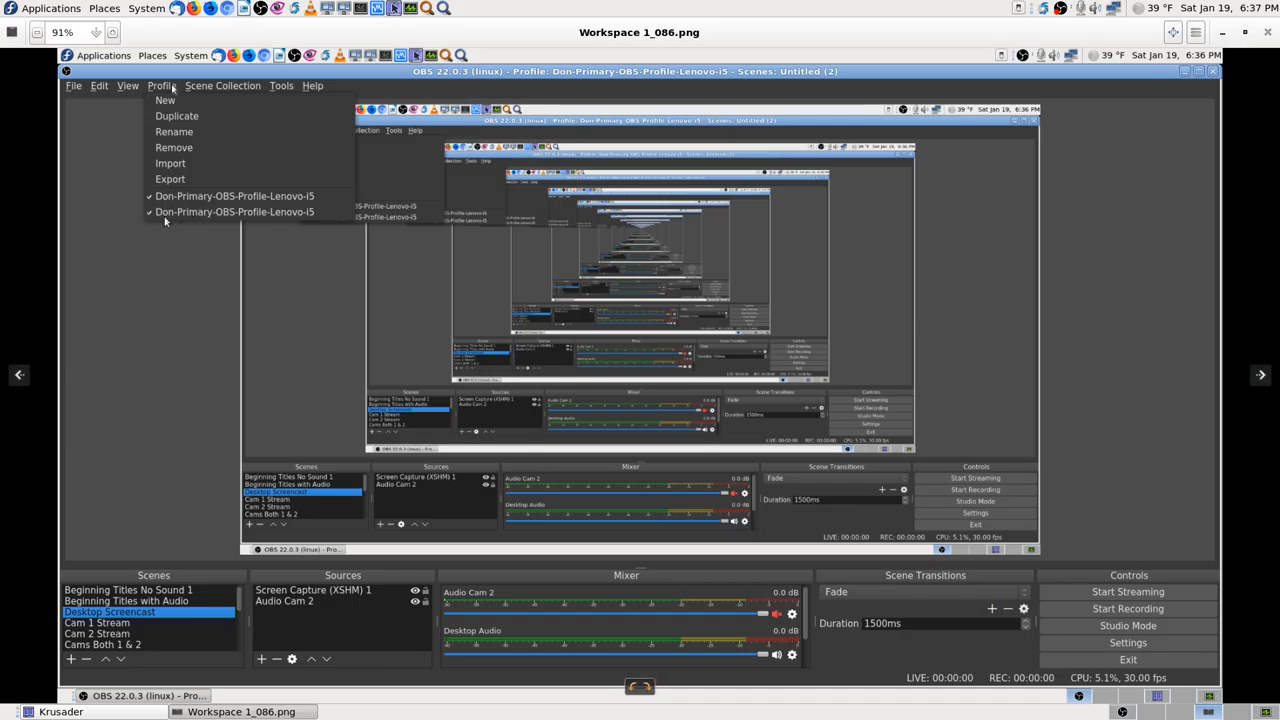
mouse_move(162, 258)
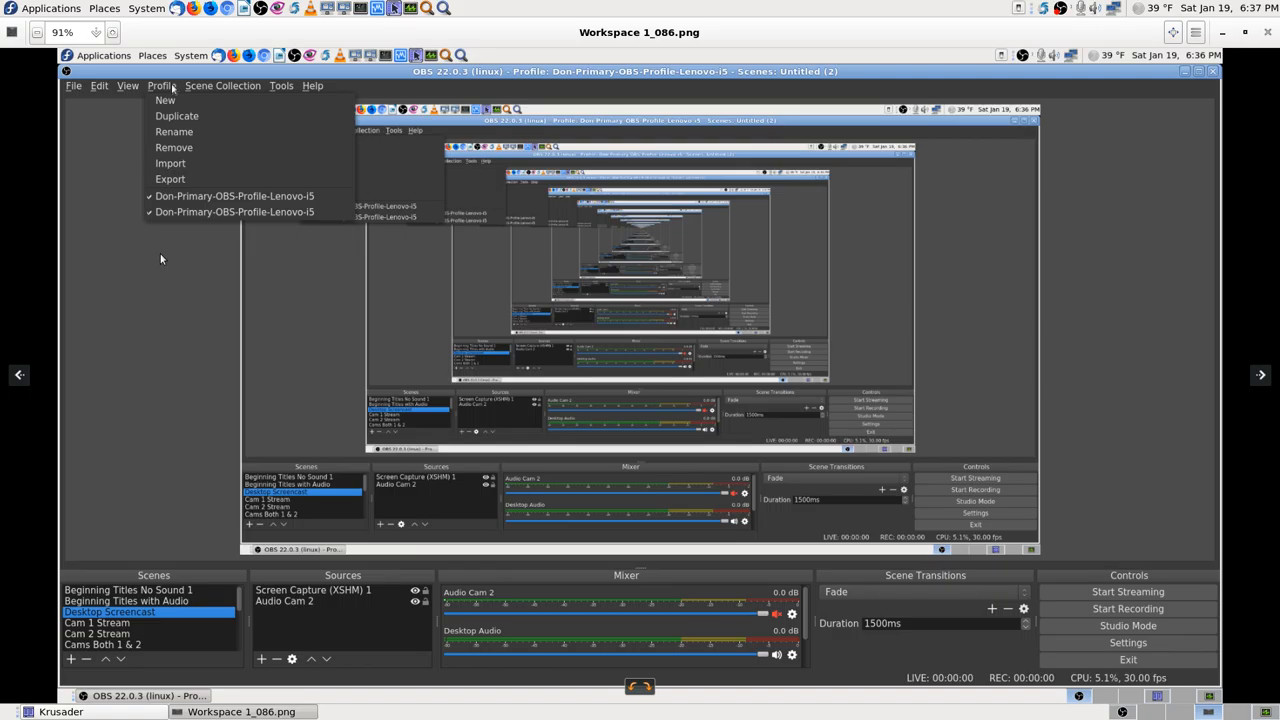
mouse_move(176, 198)
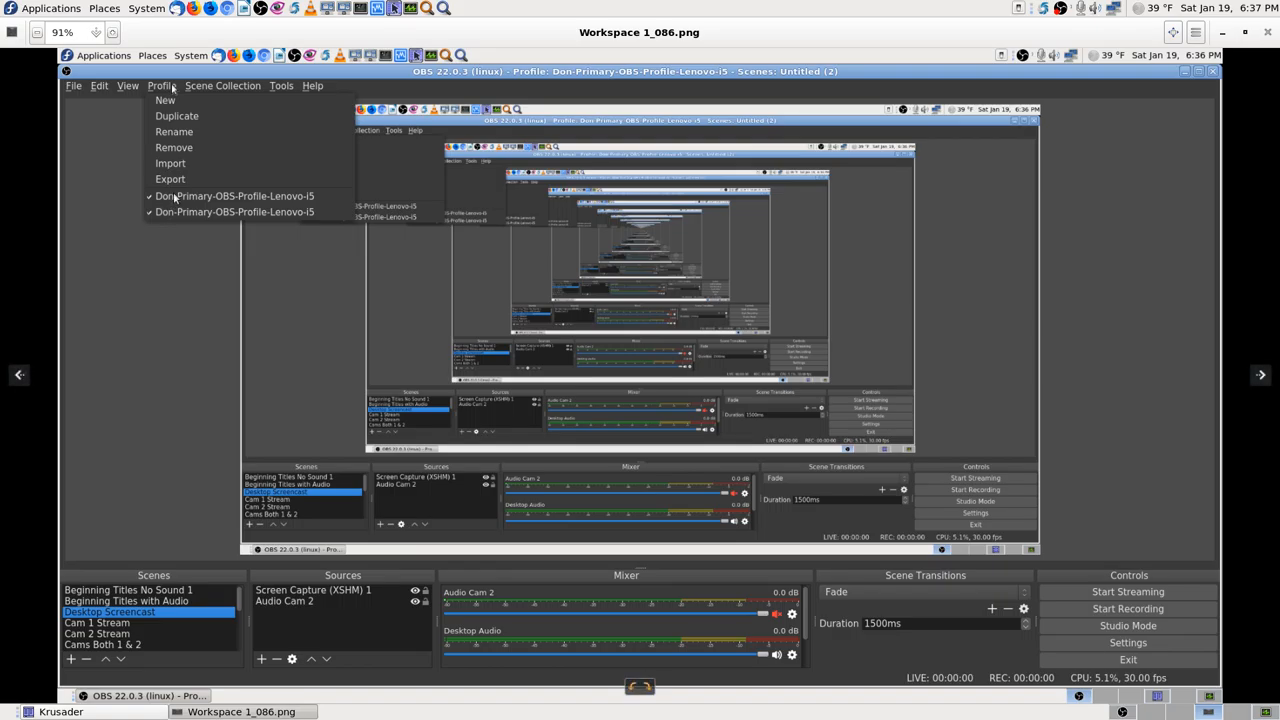
mouse_move(196, 212)
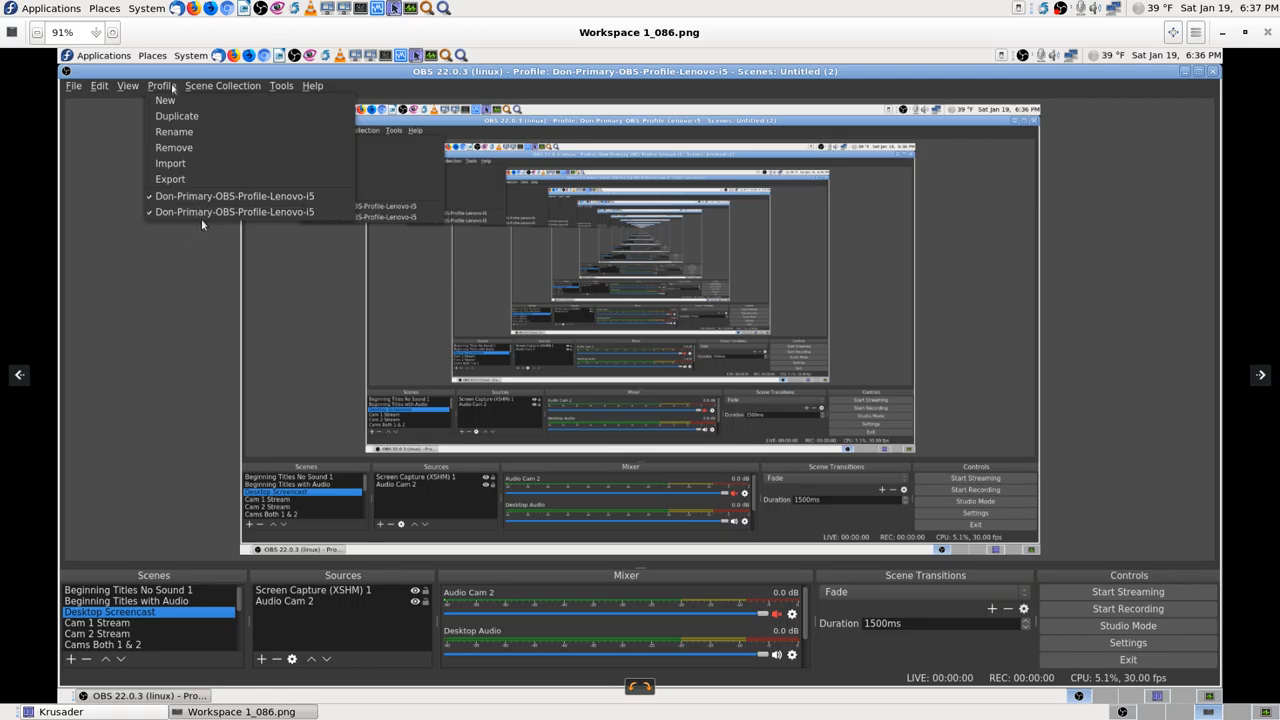
mouse_move(176, 270)
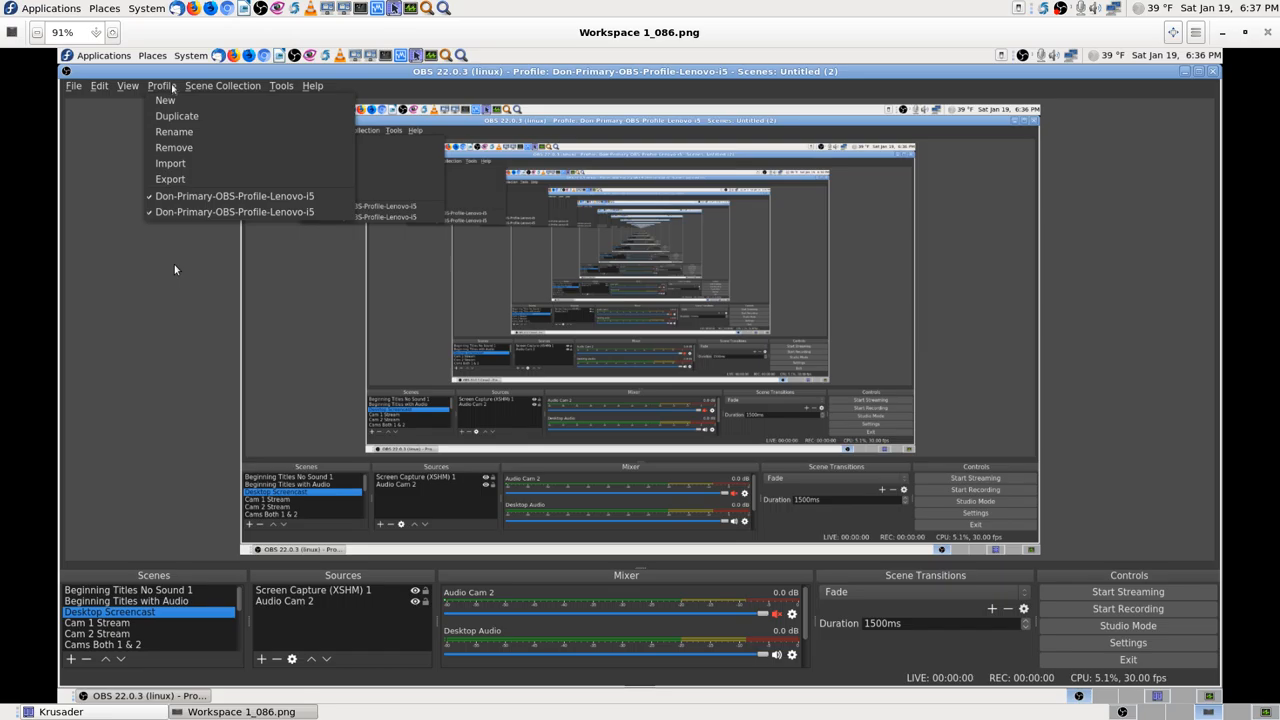
mouse_move(168, 246)
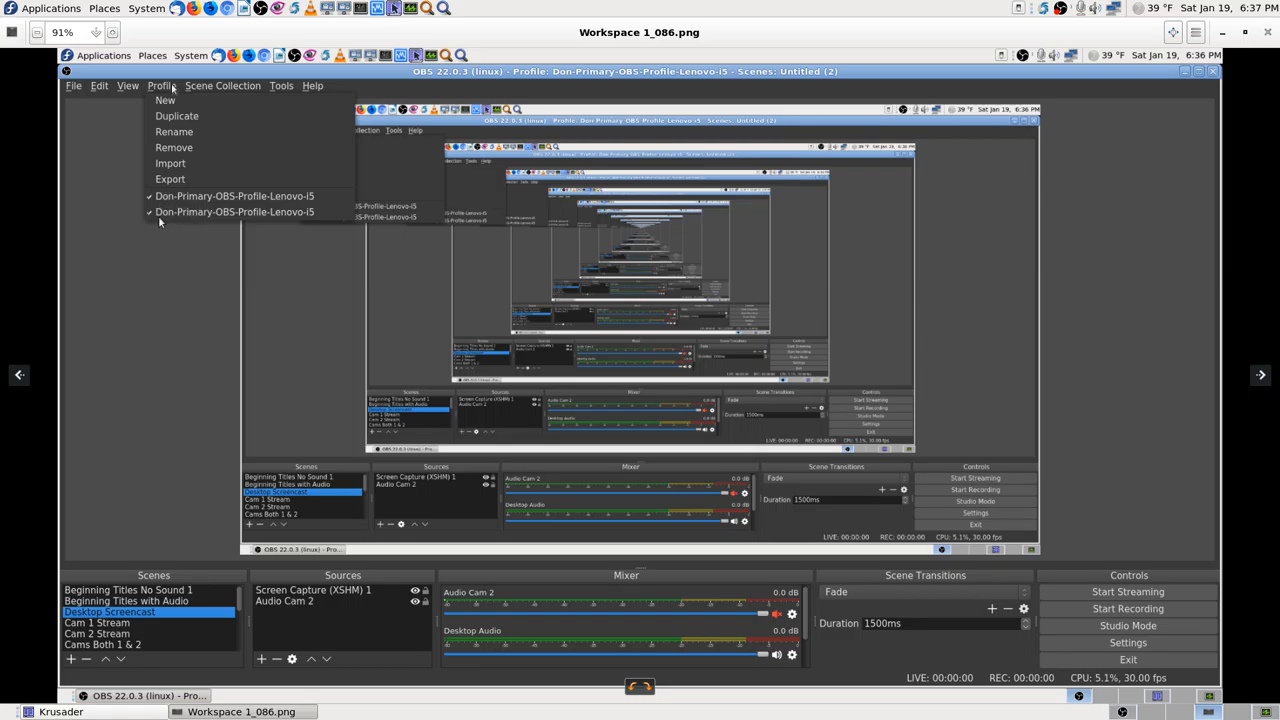
mouse_move(176, 268)
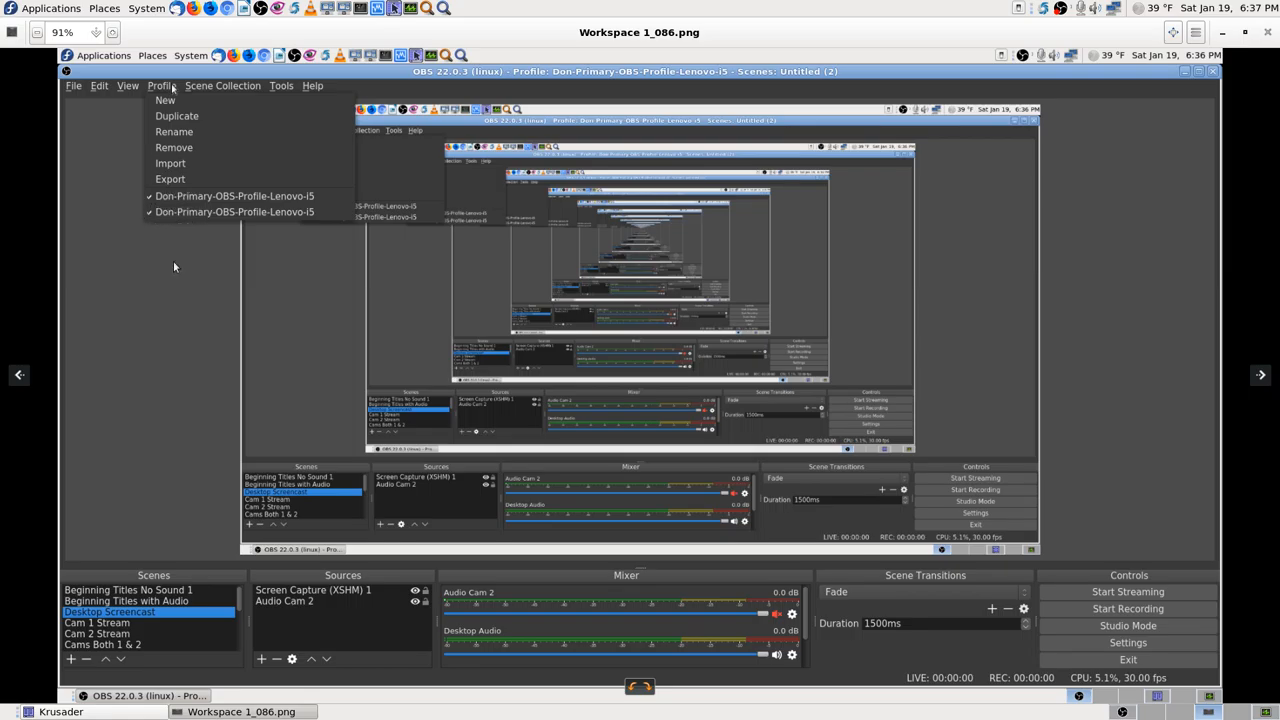
mouse_move(172, 148)
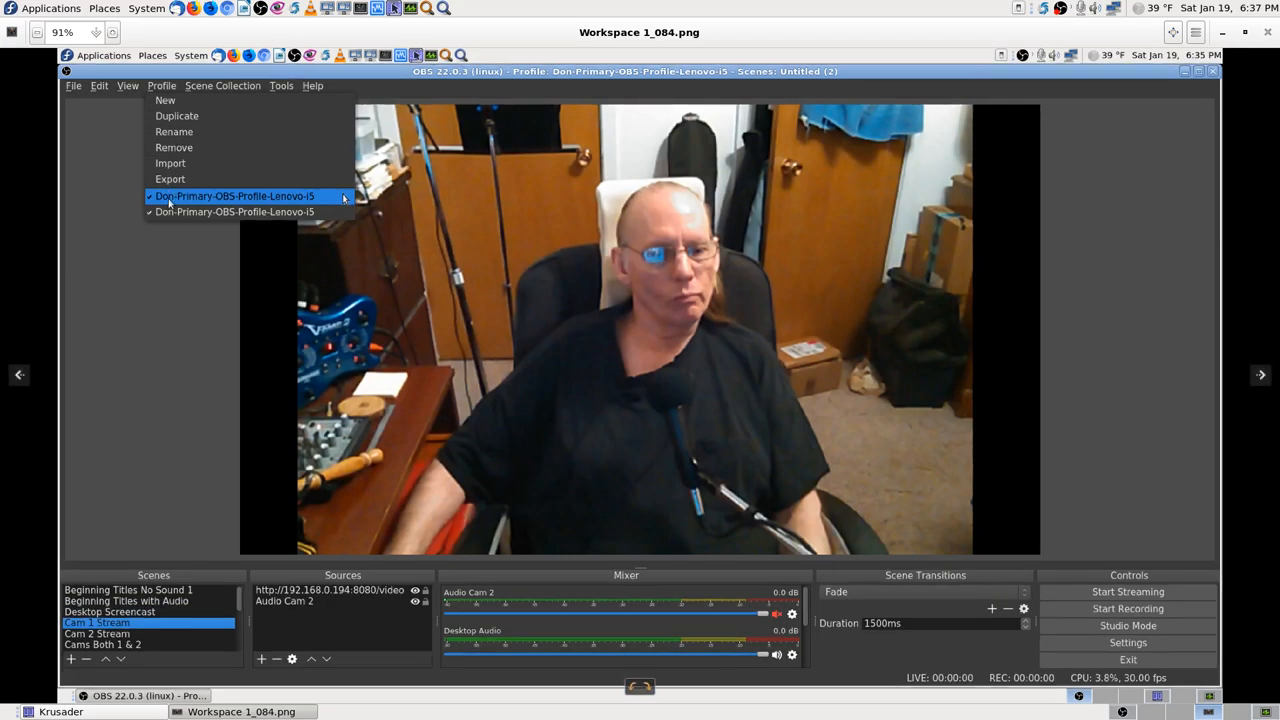
mouse_move(210, 148)
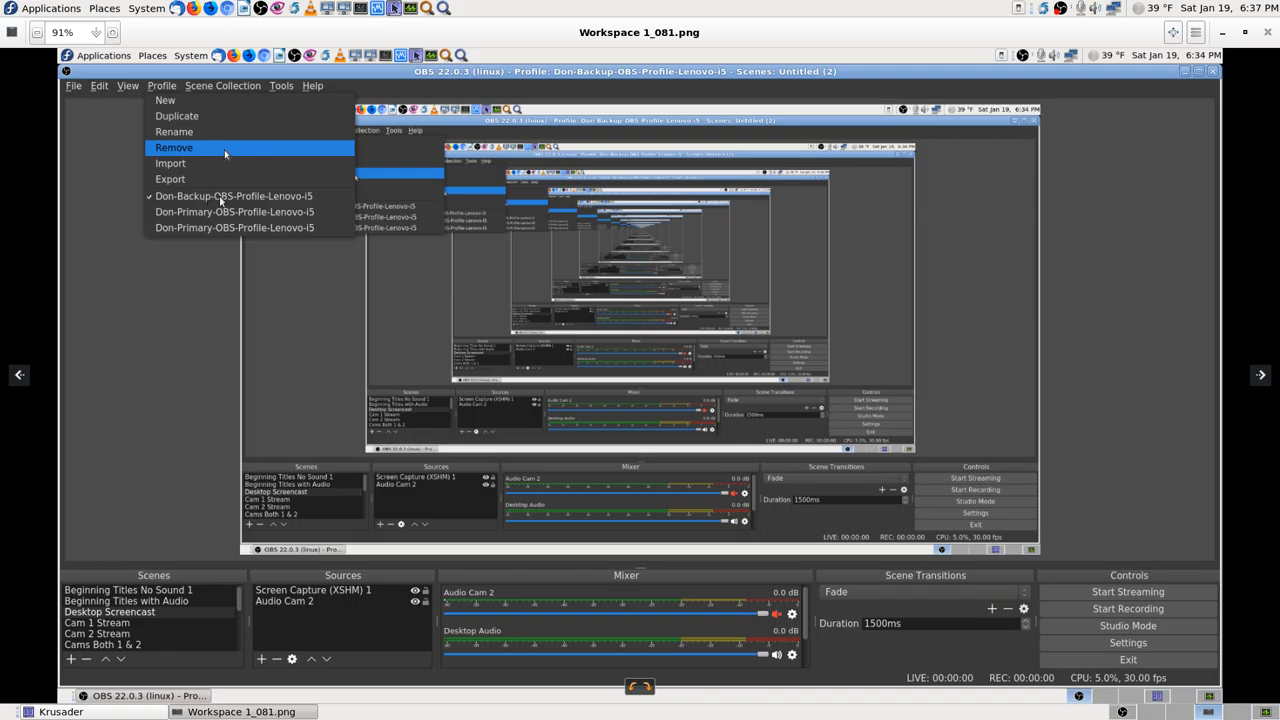
mouse_move(230, 204)
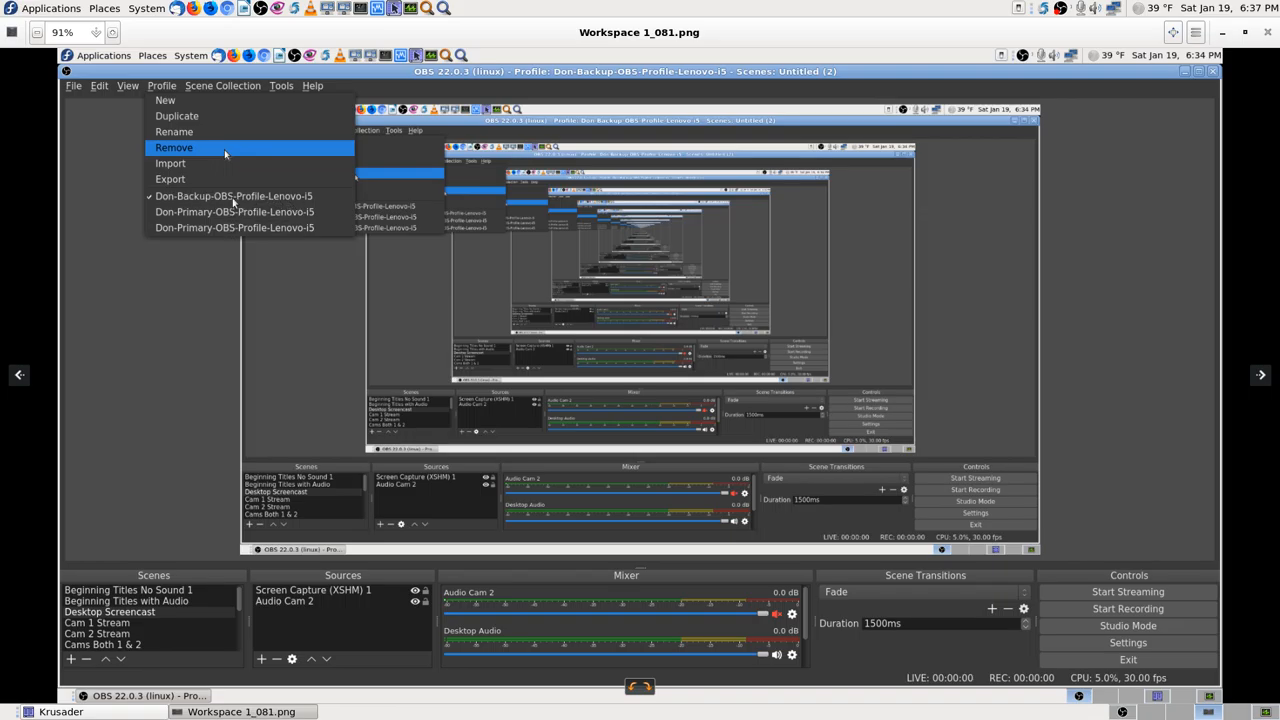
mouse_move(200, 260)
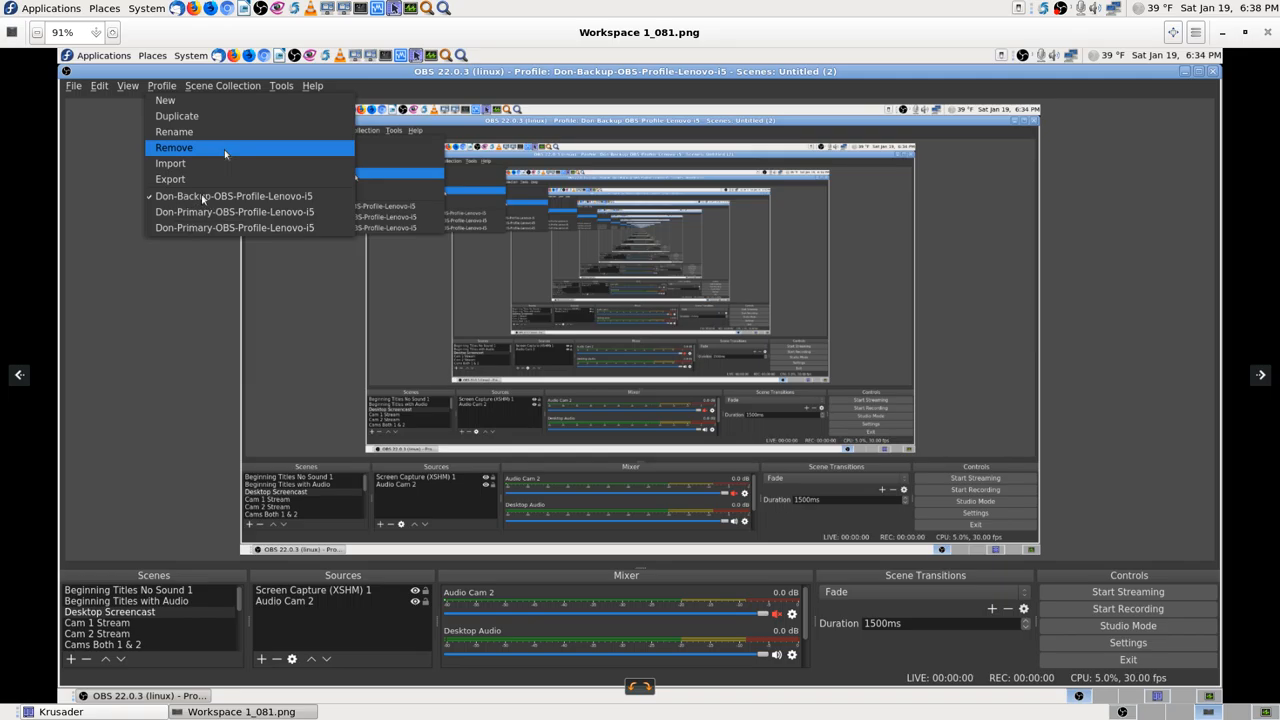
mouse_move(174, 312)
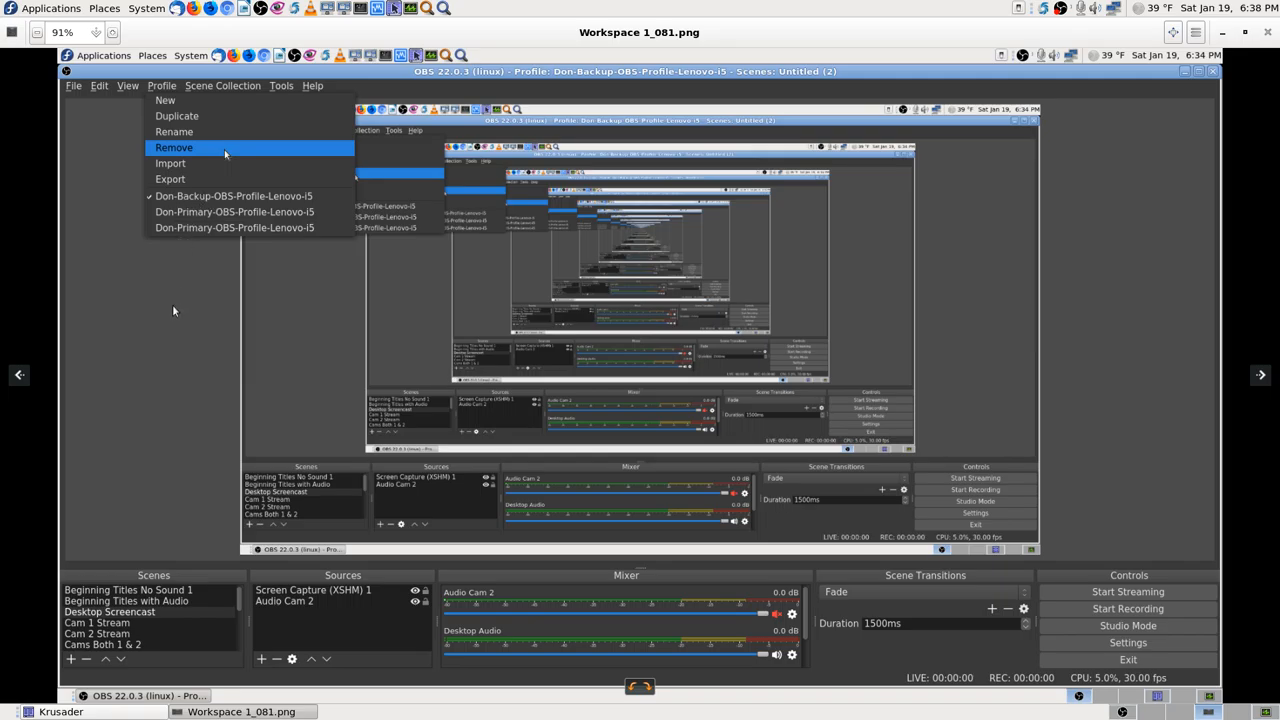
mouse_move(188, 284)
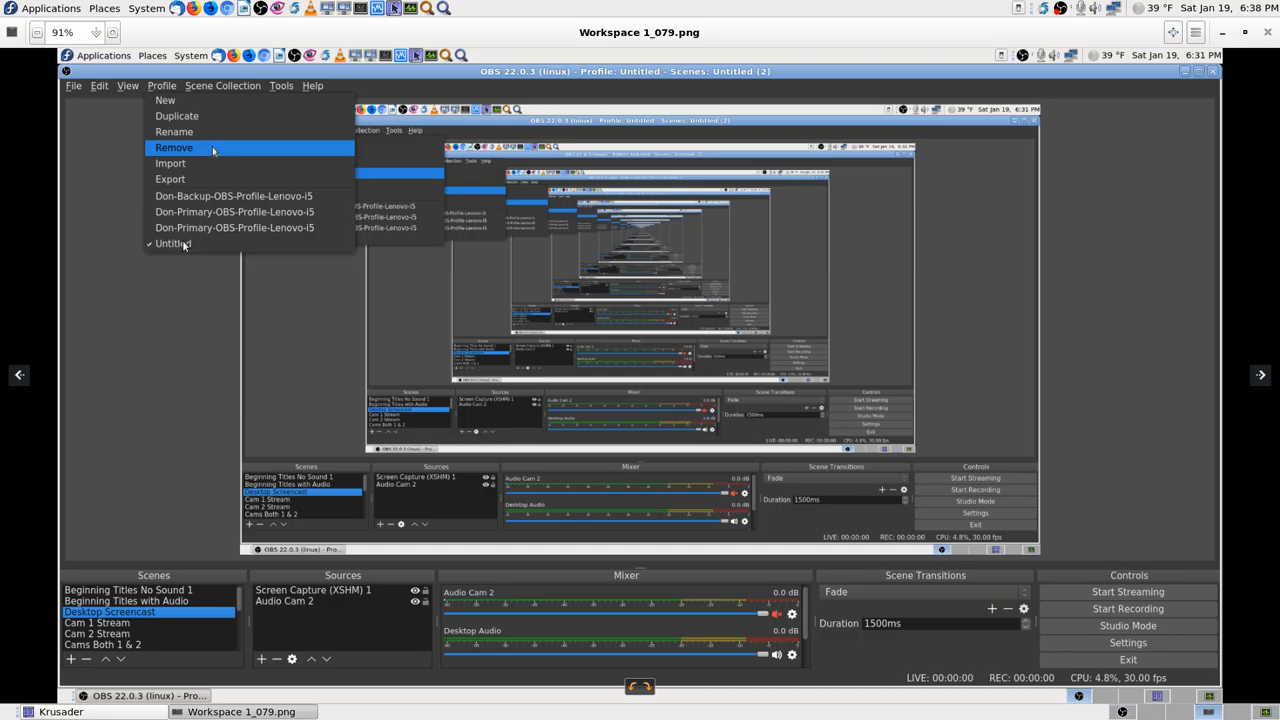
mouse_move(196, 260)
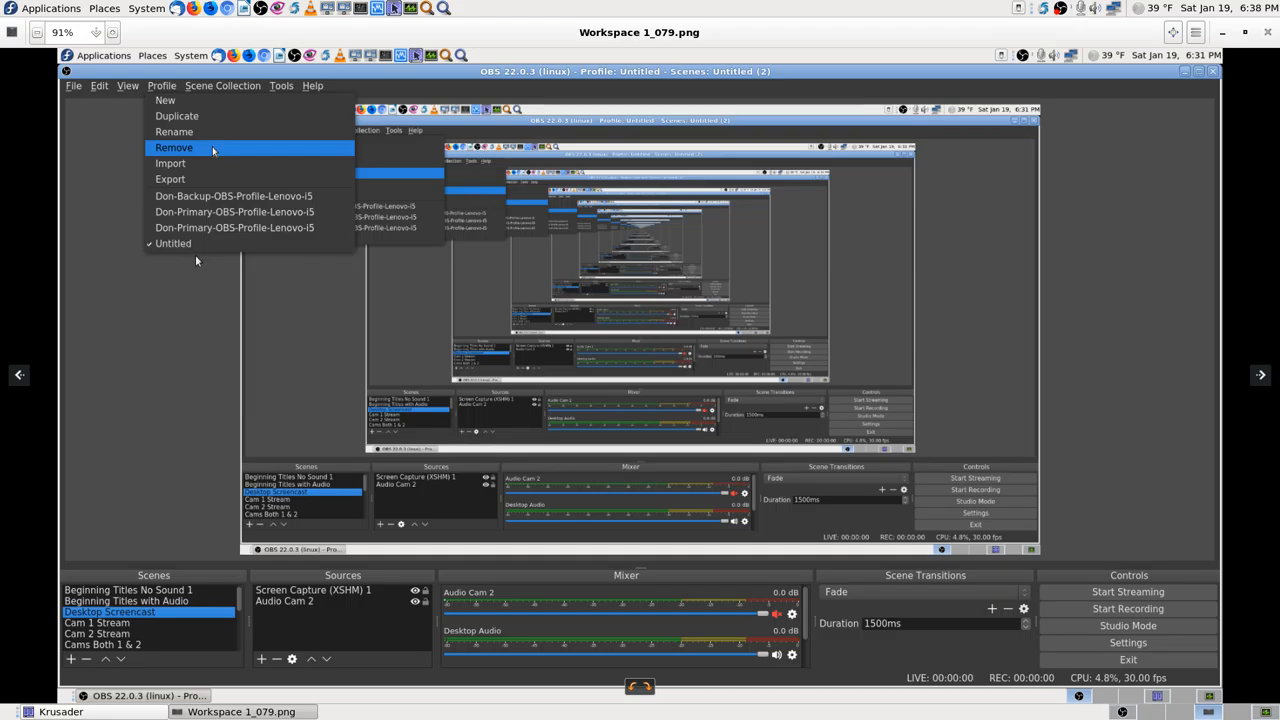
Page through Workspace 1_076, 1_077 and 1_078 screenshots, then return to 1_076
left_click(234, 212)
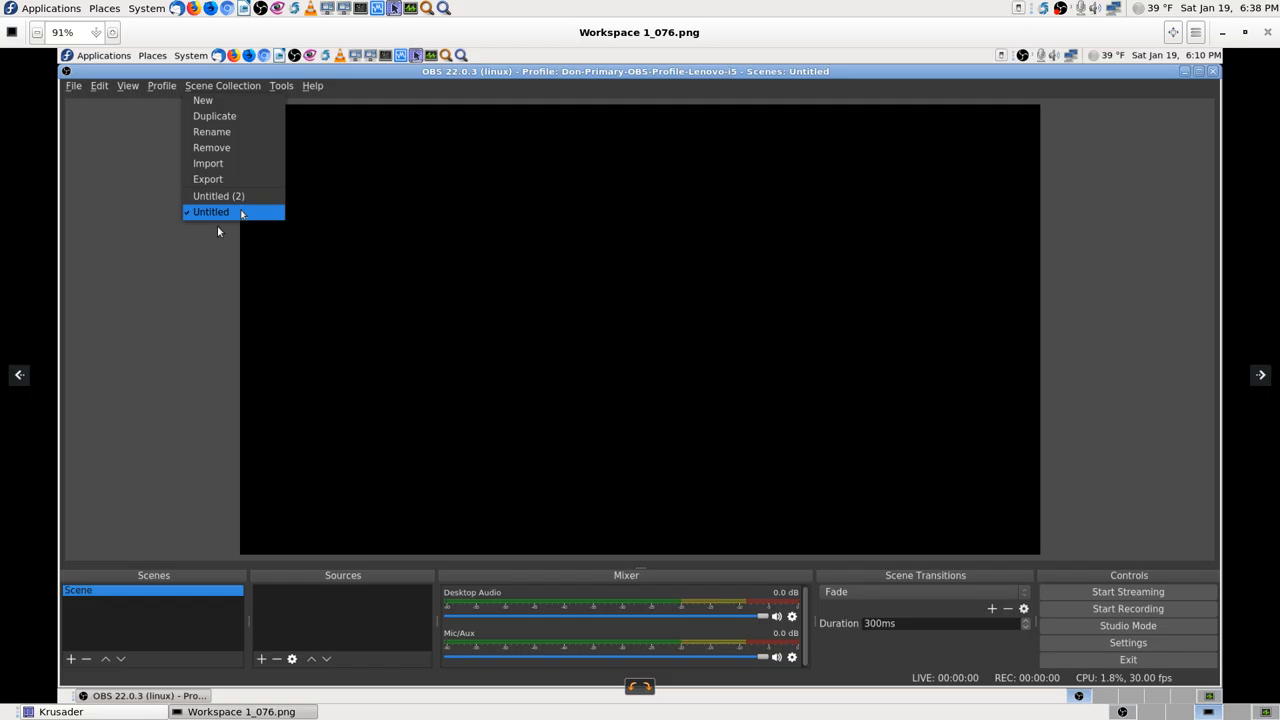
left_click(218, 196)
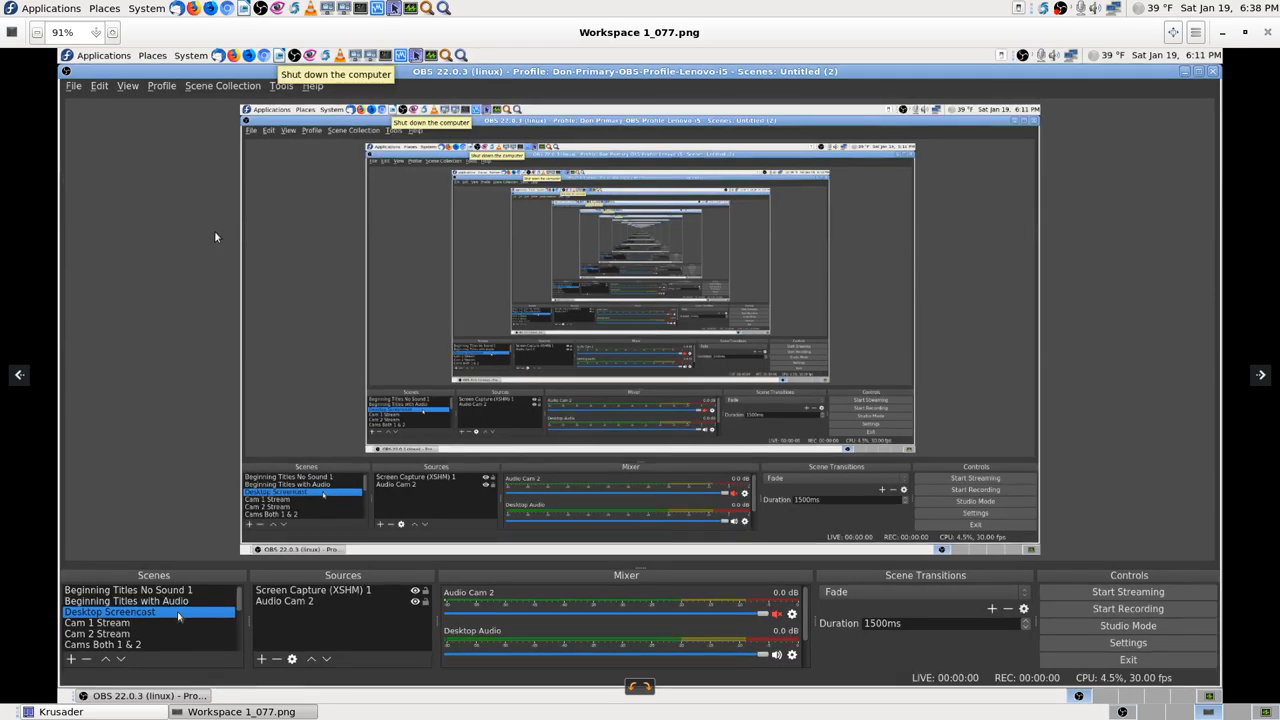
left_click(160, 84)
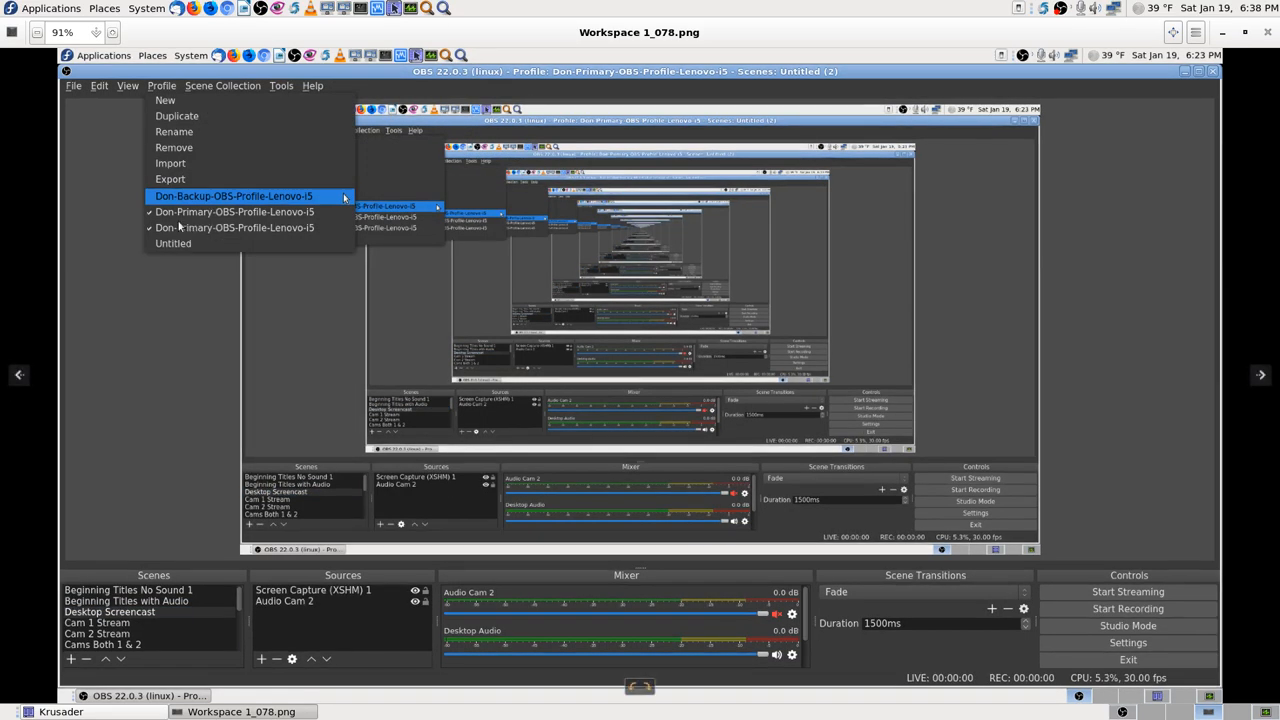
mouse_move(192, 218)
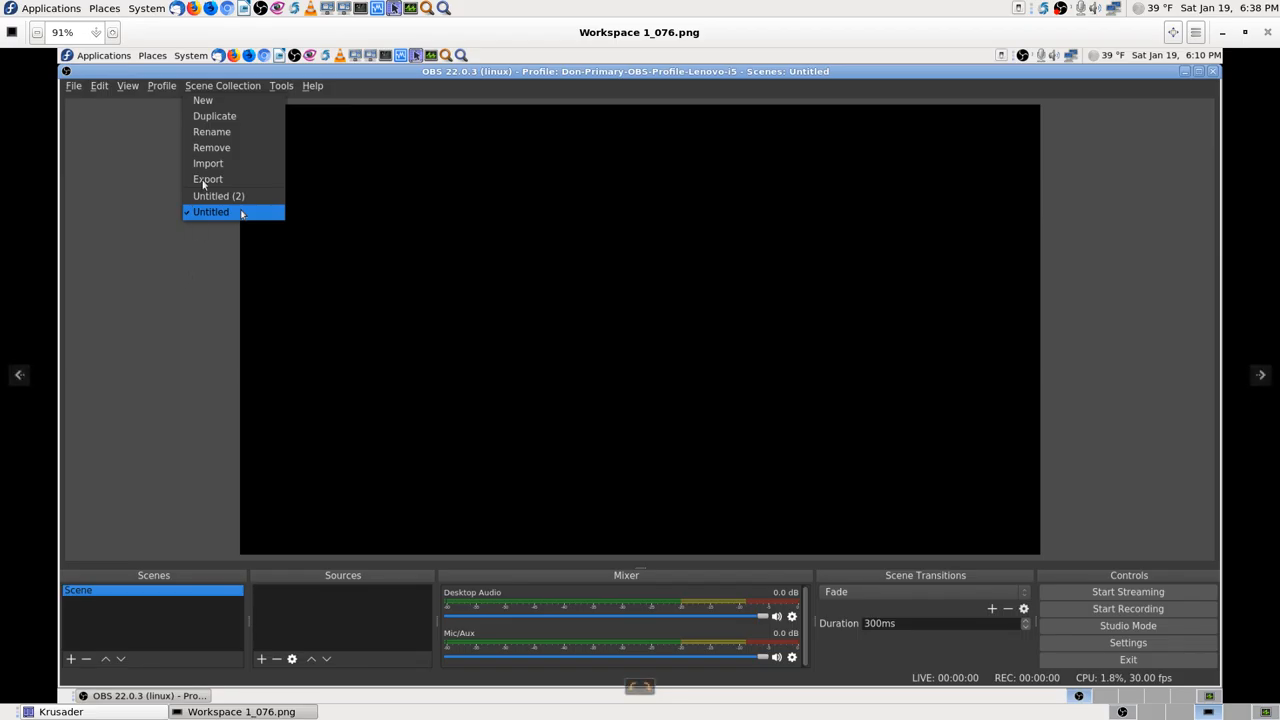
left_click(218, 196)
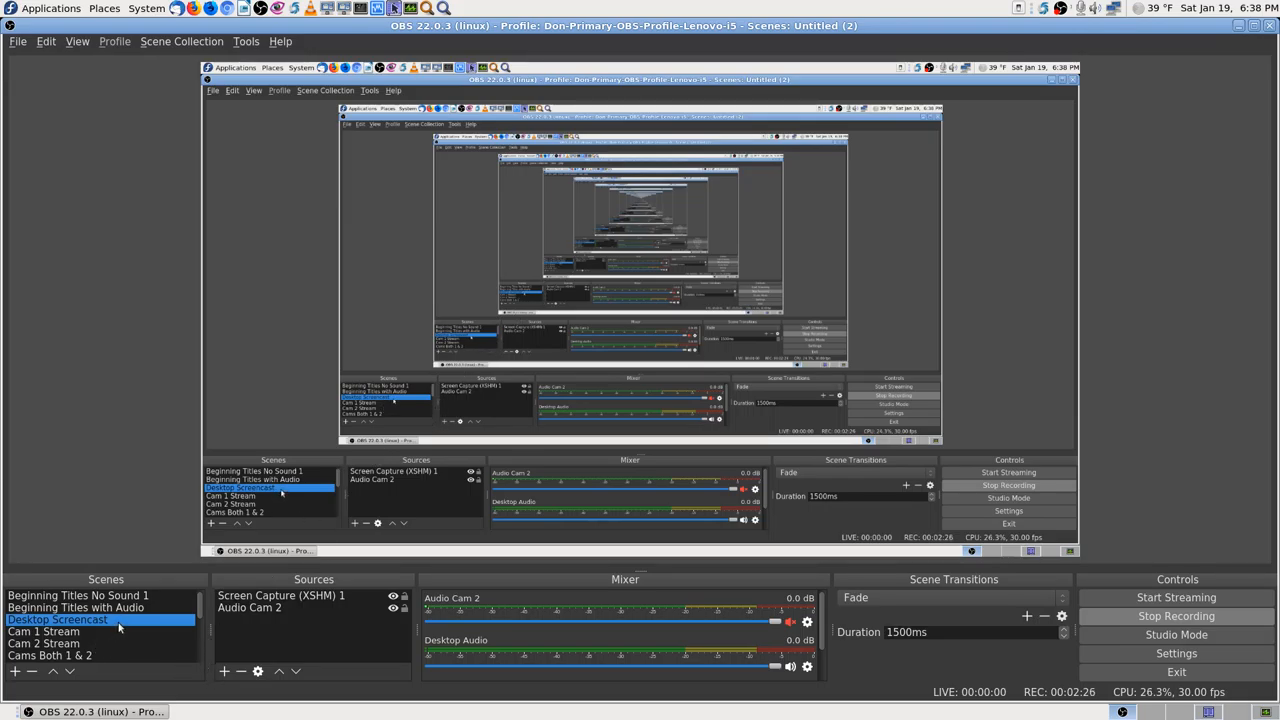
mouse_move(124, 656)
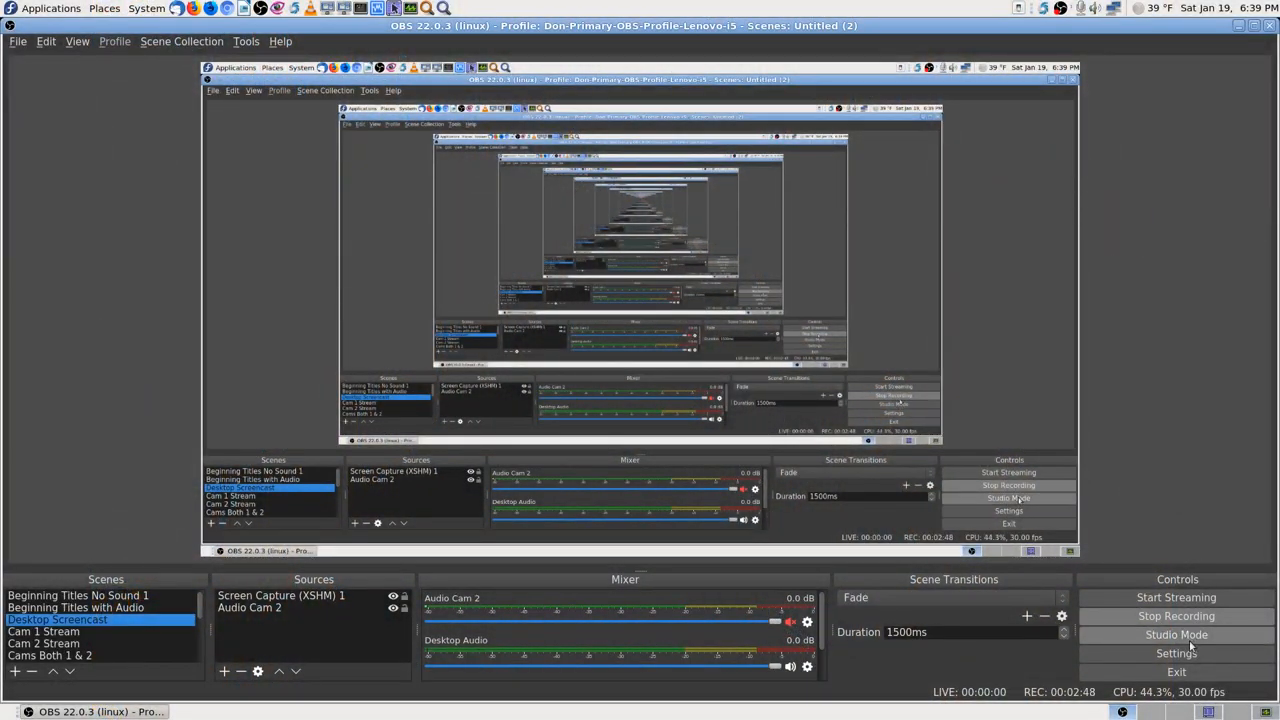
Bring up OBS Settings from the Controls panel, landing on the General page
left_click(1176, 652)
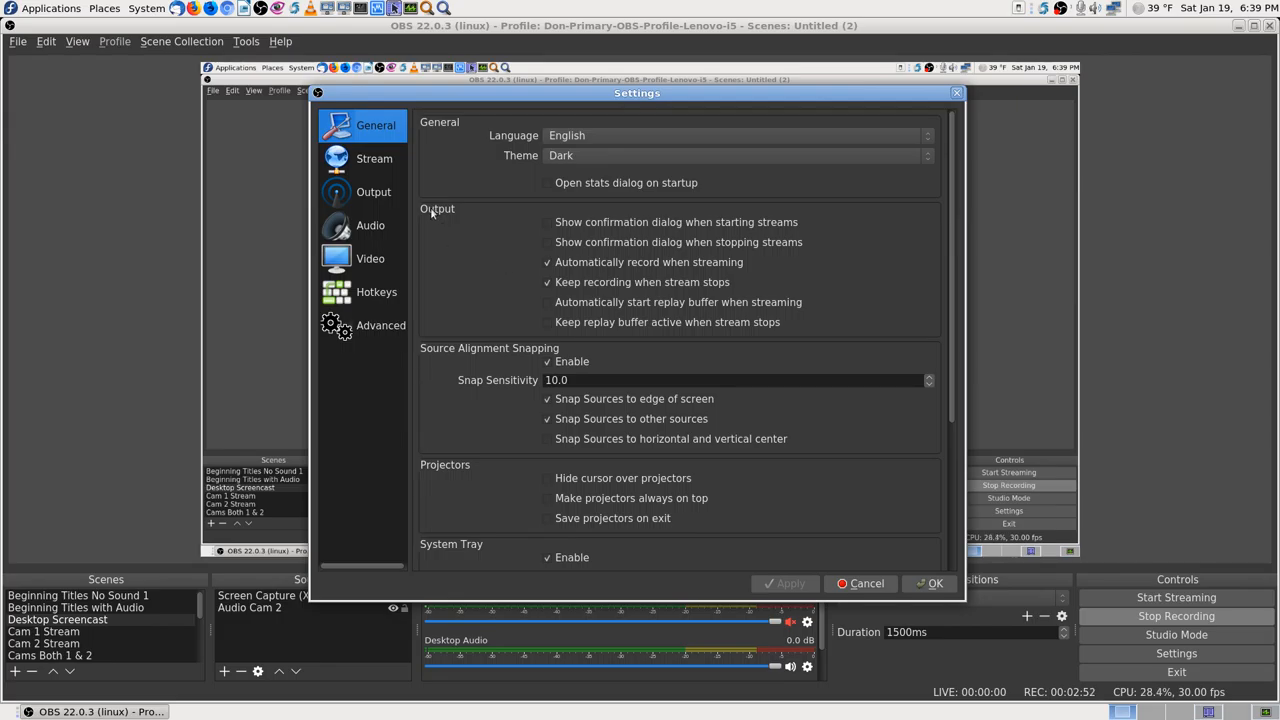
Review the Stream page's YouTube service and Primary ingest server, then cancel without changes
left_click(374, 158)
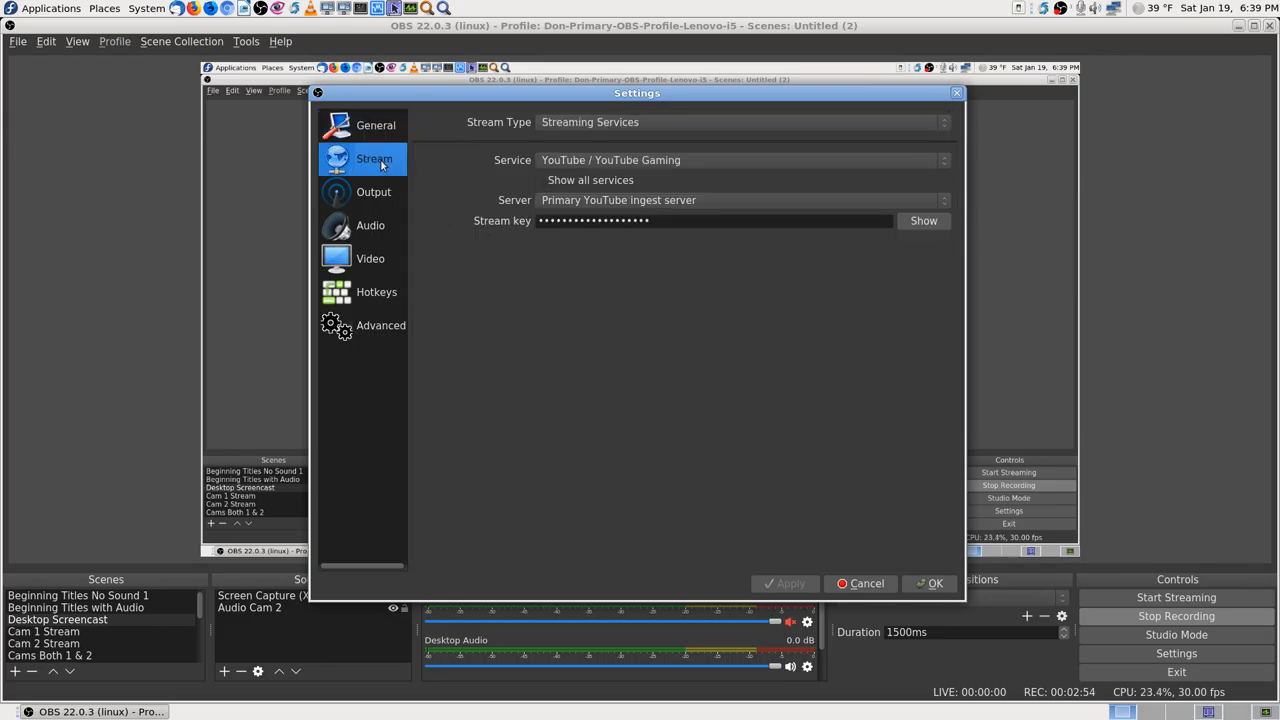
mouse_move(636, 160)
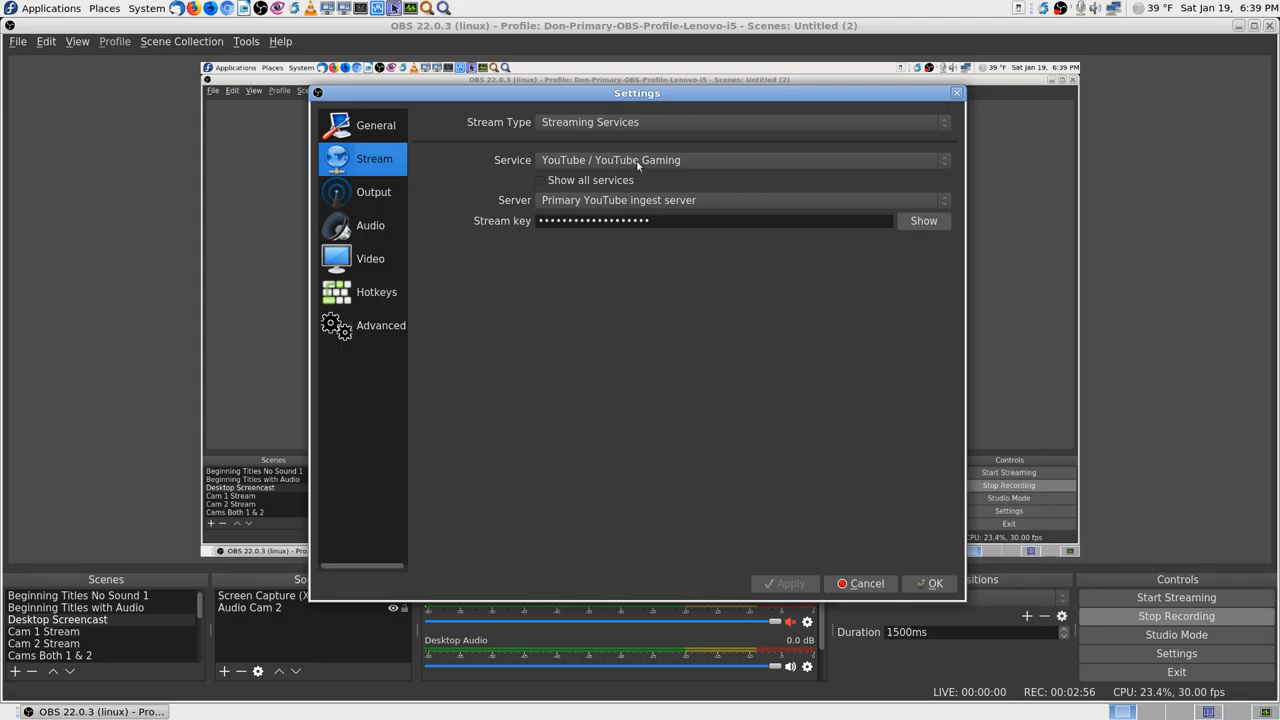
mouse_move(600, 136)
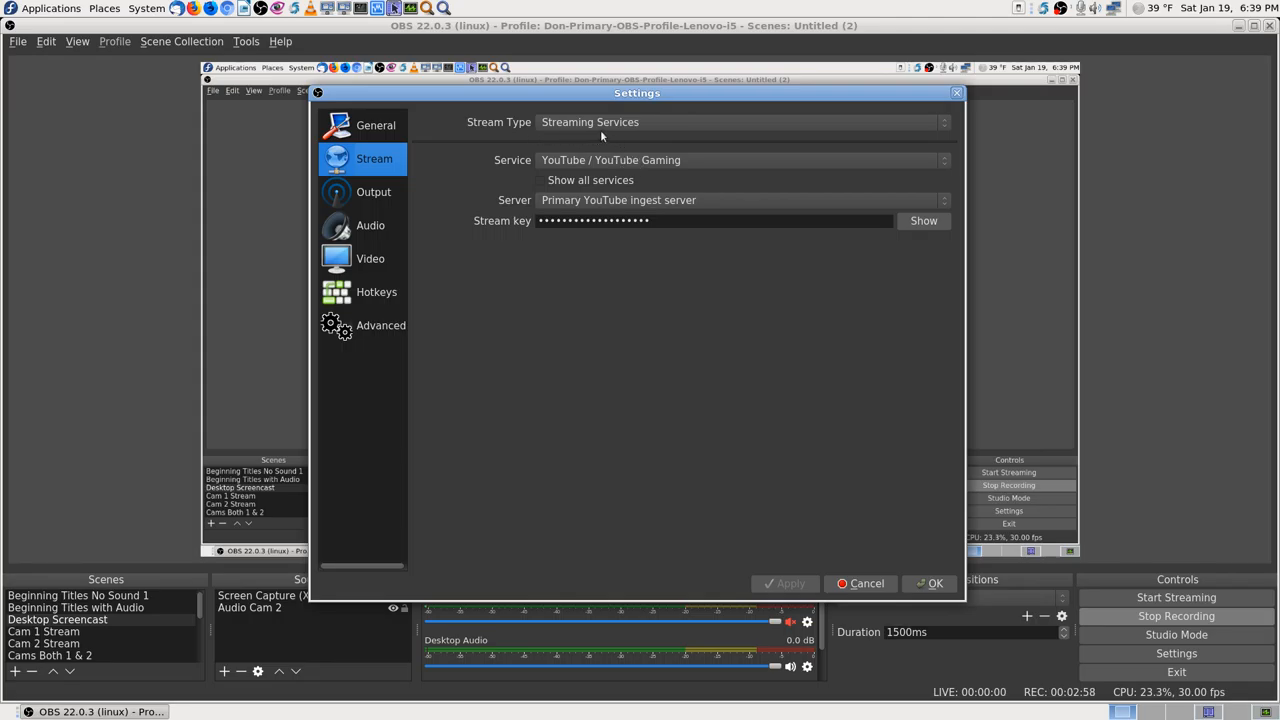
mouse_move(596, 184)
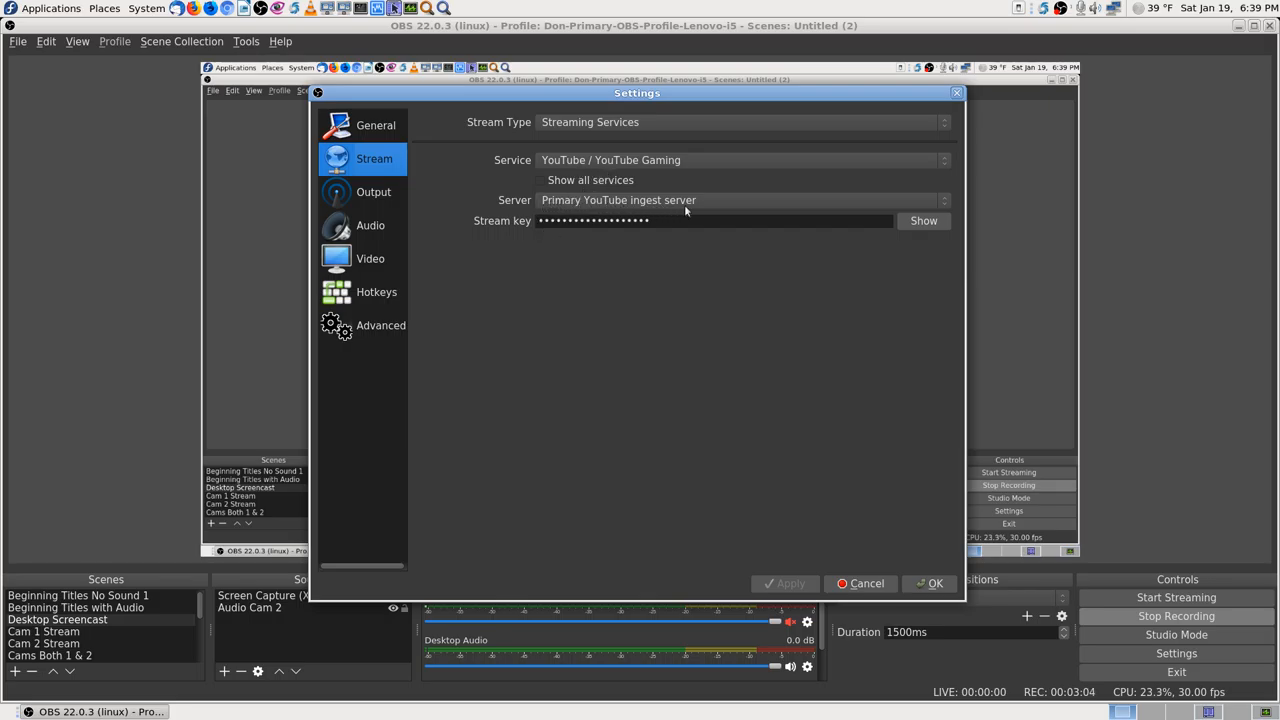
mouse_move(536, 206)
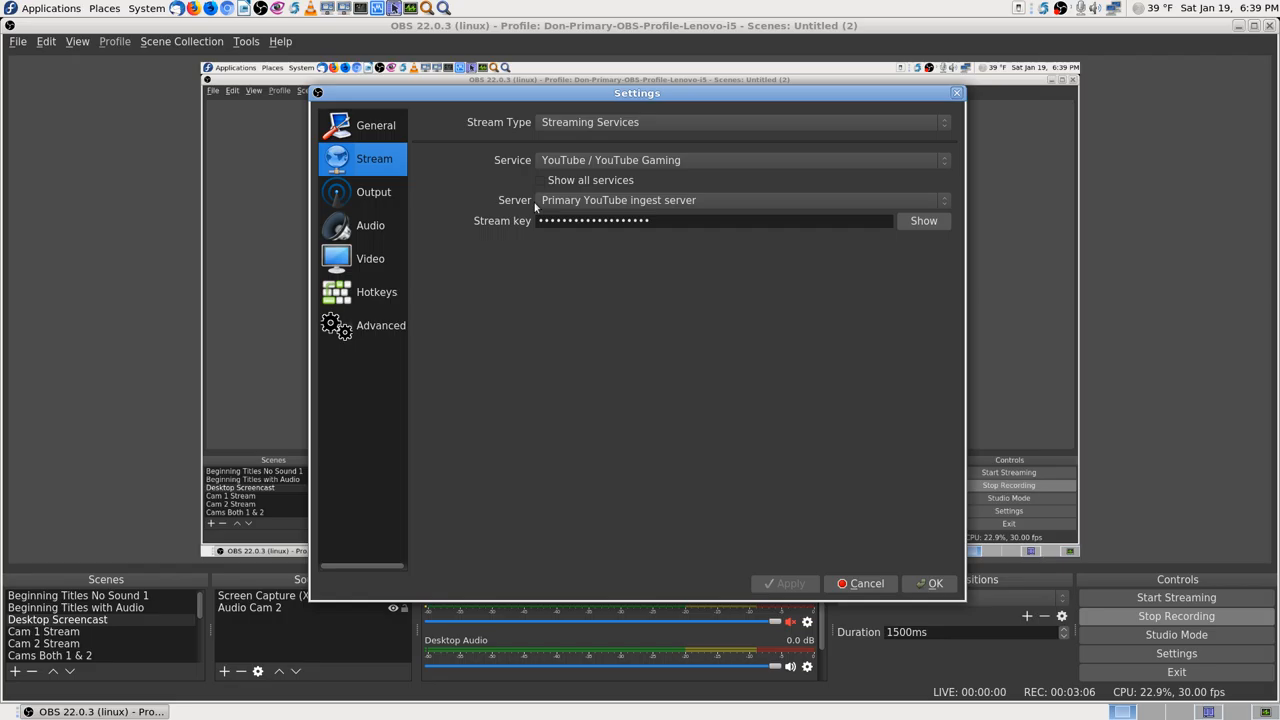
mouse_move(748, 206)
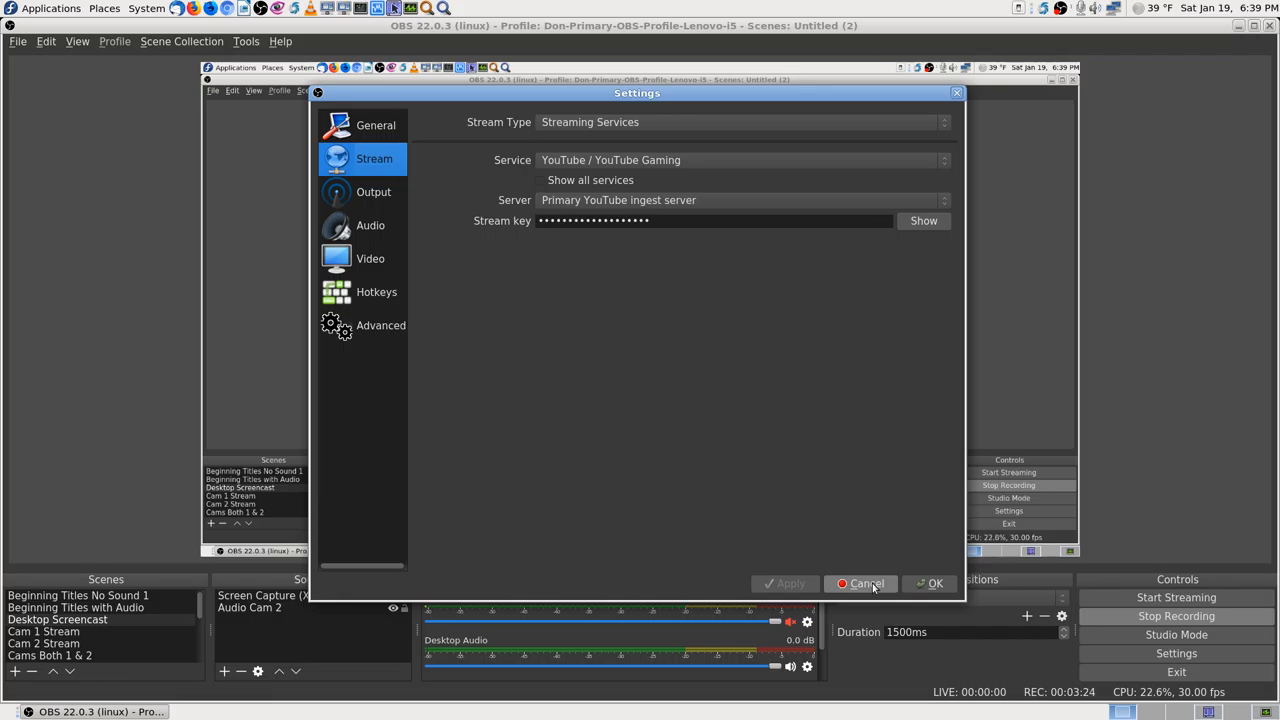
left_click(866, 584)
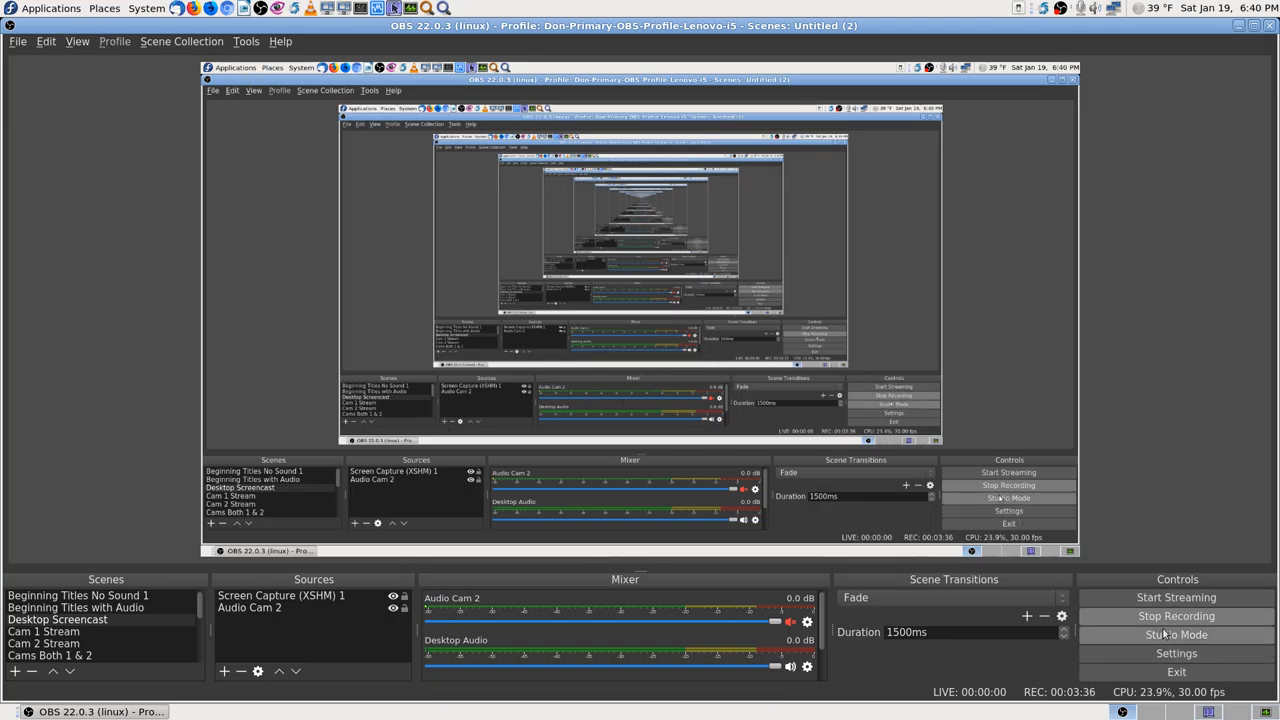
mouse_move(122, 160)
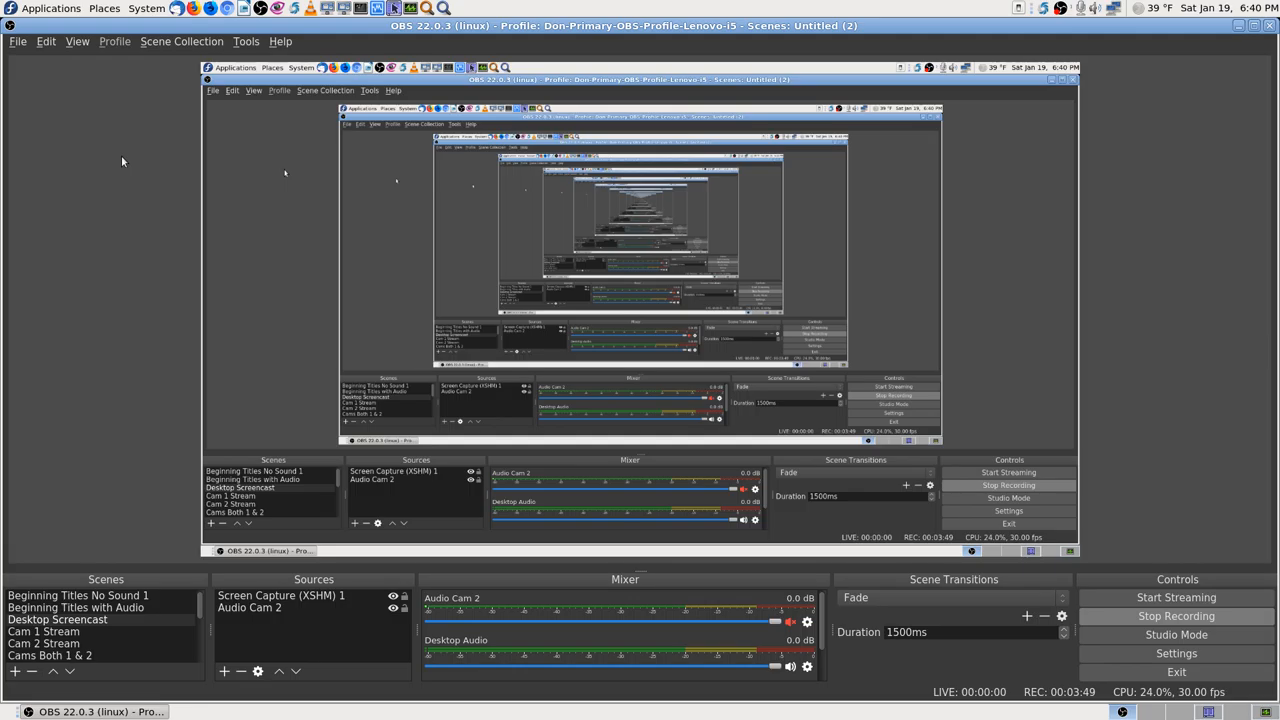
mouse_move(128, 302)
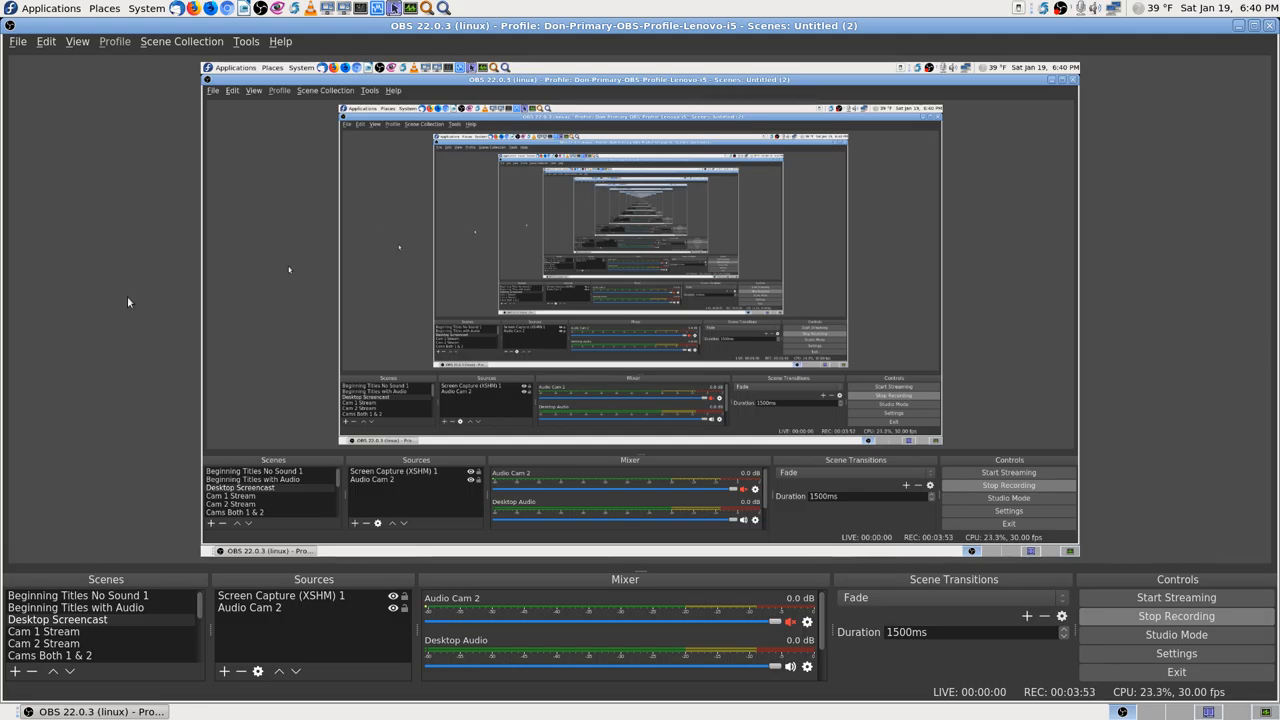
mouse_move(108, 352)
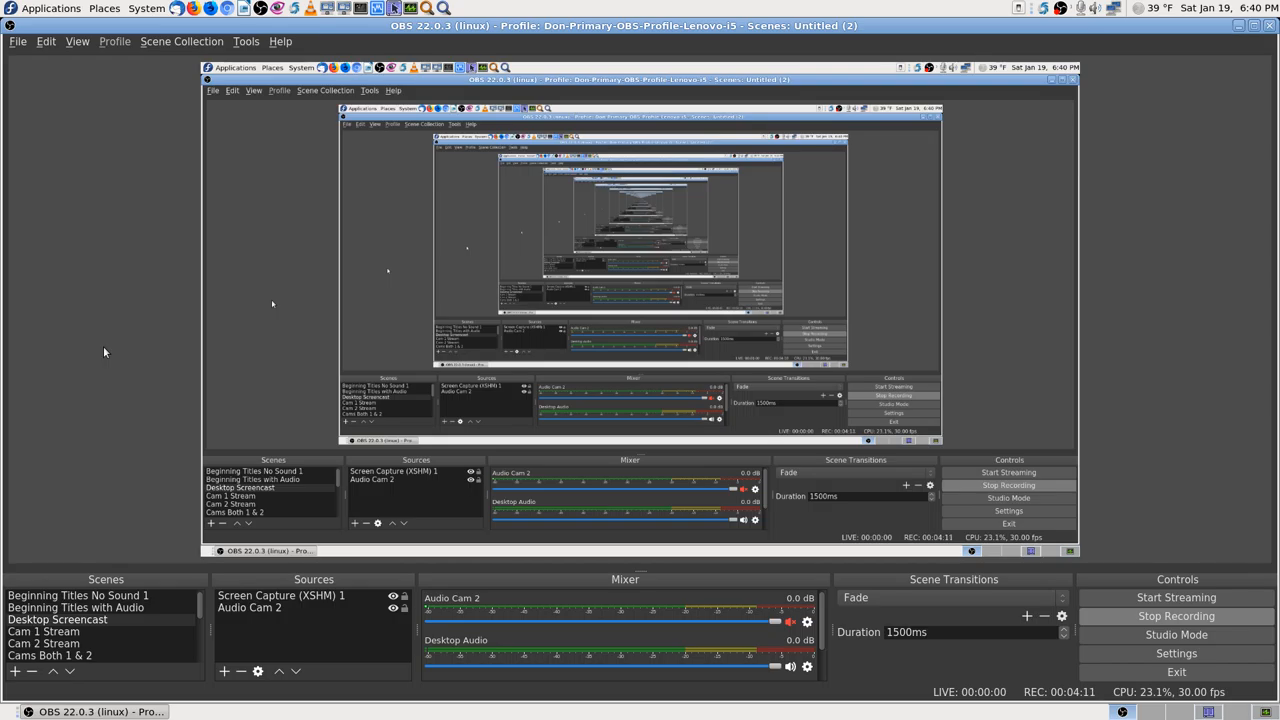
mouse_move(76, 524)
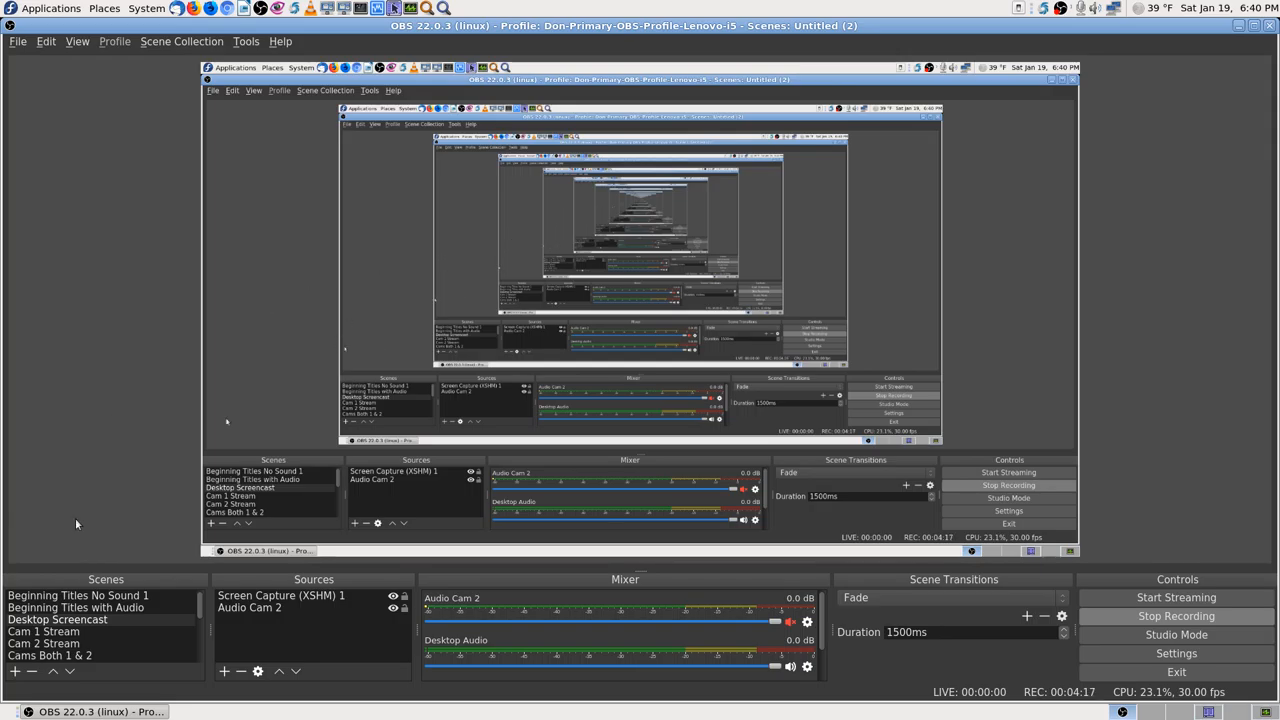